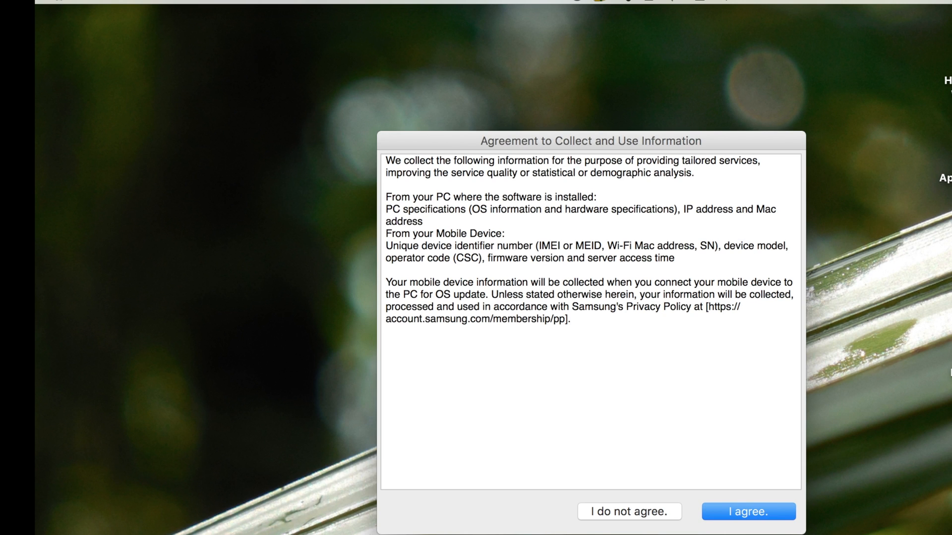
# Step: Agree to the Agreement to Collect and Use Information
pyautogui.click(748, 512)
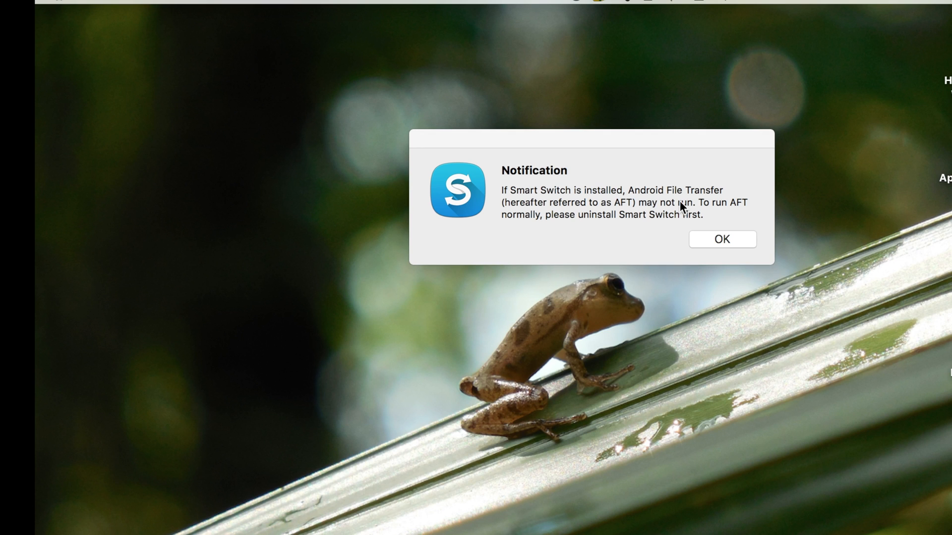
# Step: Dismiss the Android File Transfer notice and the 'Could not connect to device' alert
pyautogui.click(720, 239)
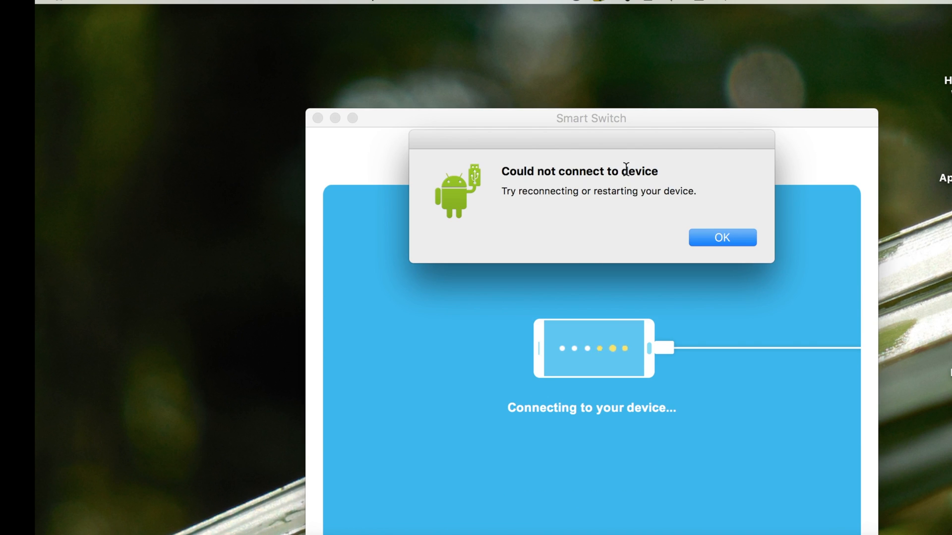
pyautogui.click(722, 237)
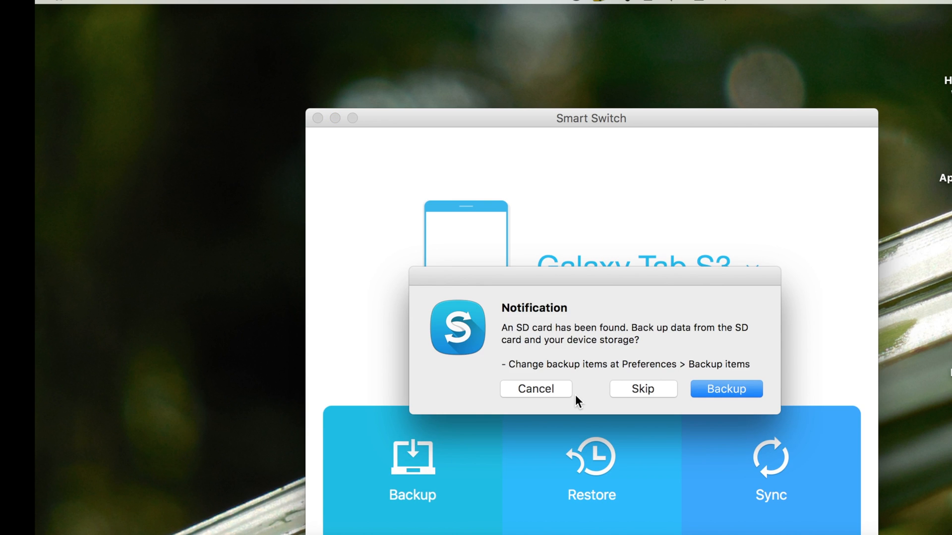
pyautogui.moveTo(653, 394)
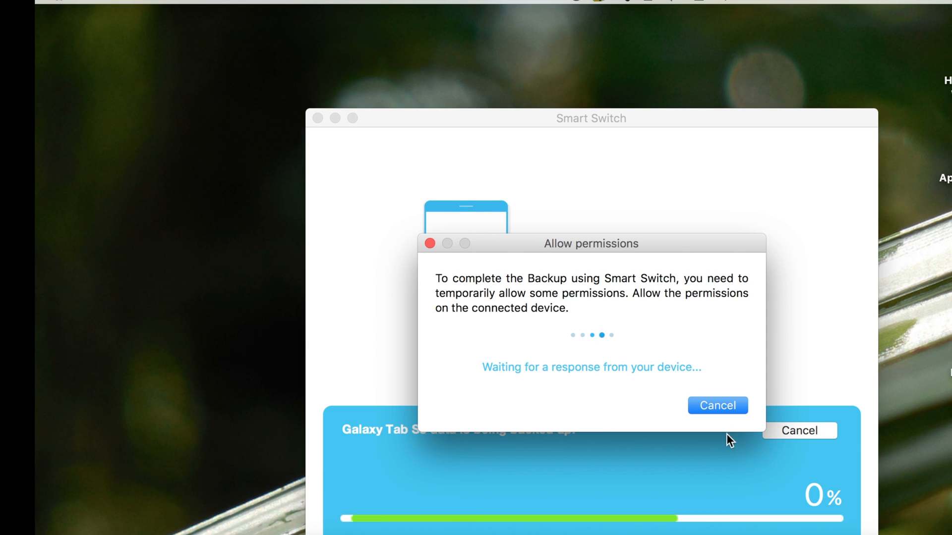
pyautogui.moveTo(781, 384)
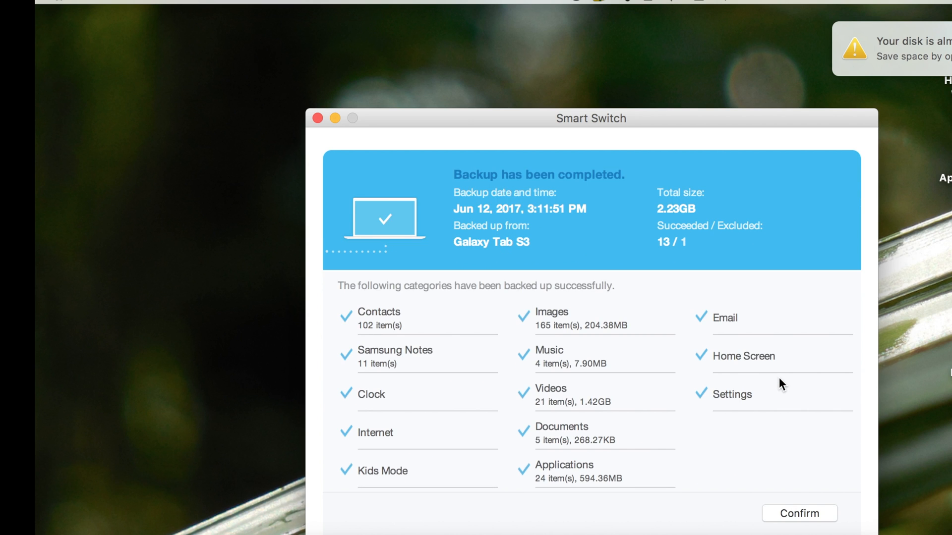
# Step: Confirm the 'Backup has been completed' summary for the Galaxy Tab S3
pyautogui.click(284, 8)
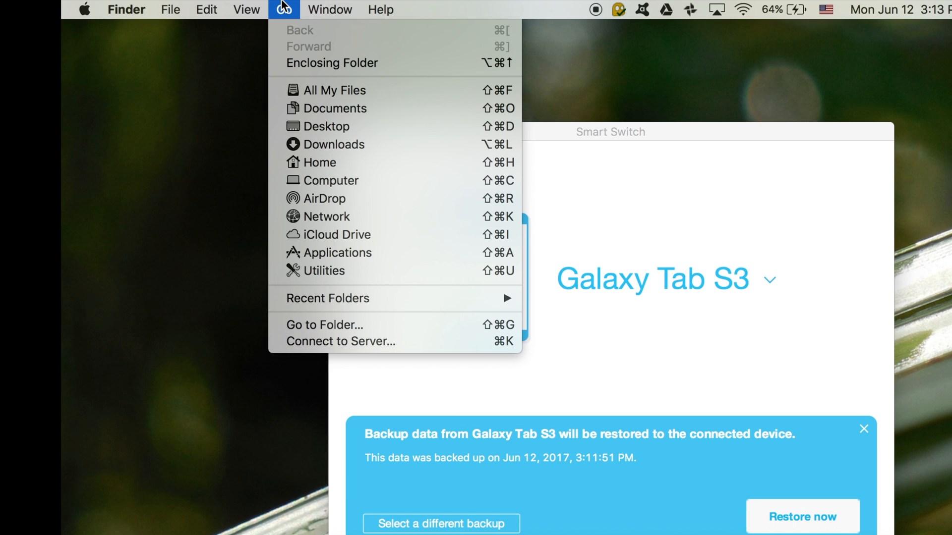
pyautogui.click(320, 162)
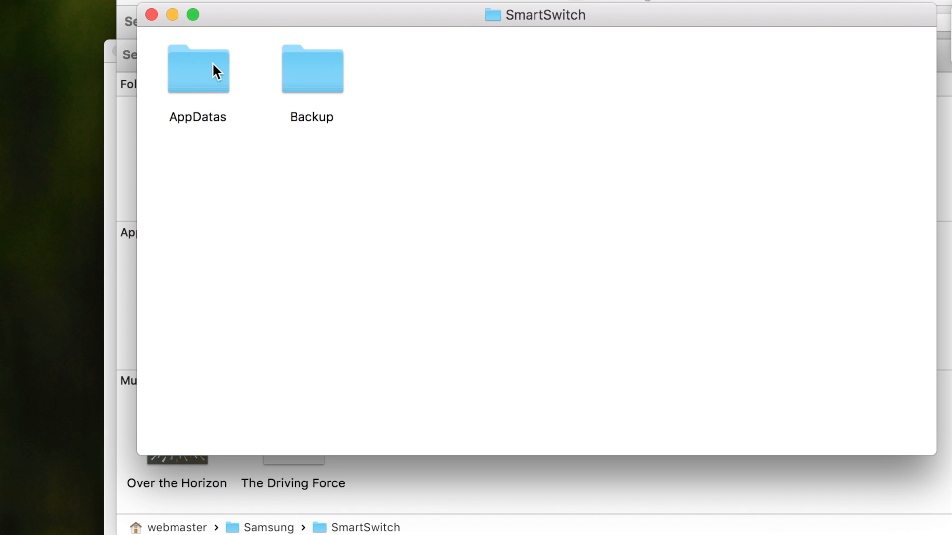
pyautogui.moveTo(297, 78)
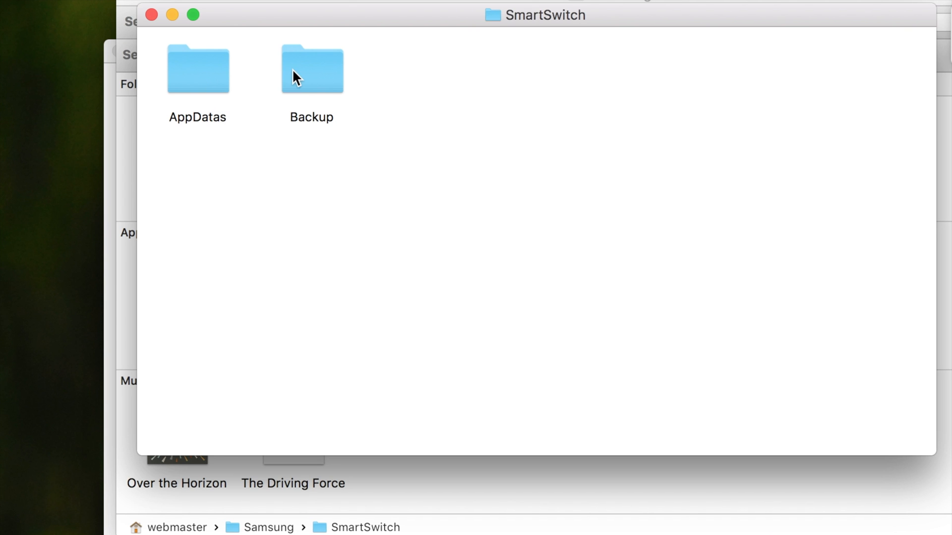
pyautogui.doubleClick(311, 69)
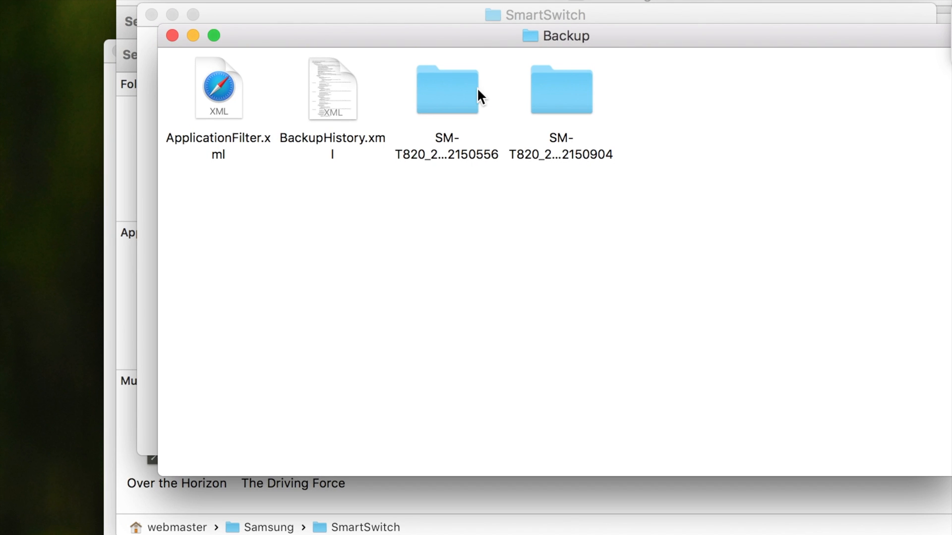
pyautogui.doubleClick(447, 89)
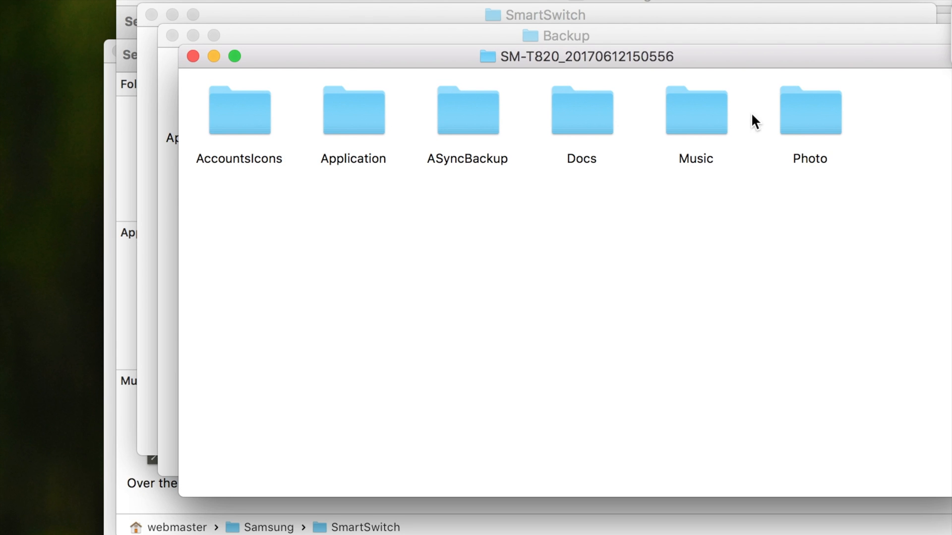
pyautogui.doubleClick(808, 111)
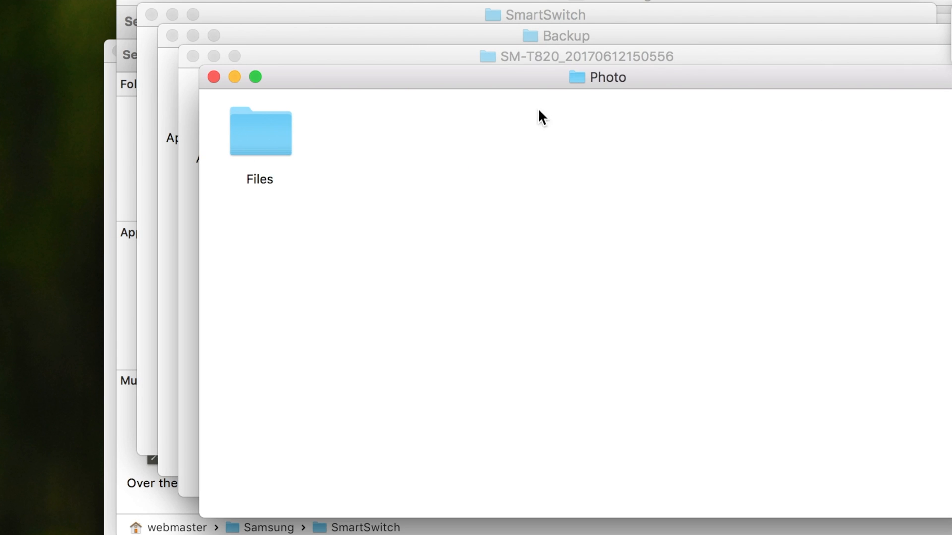